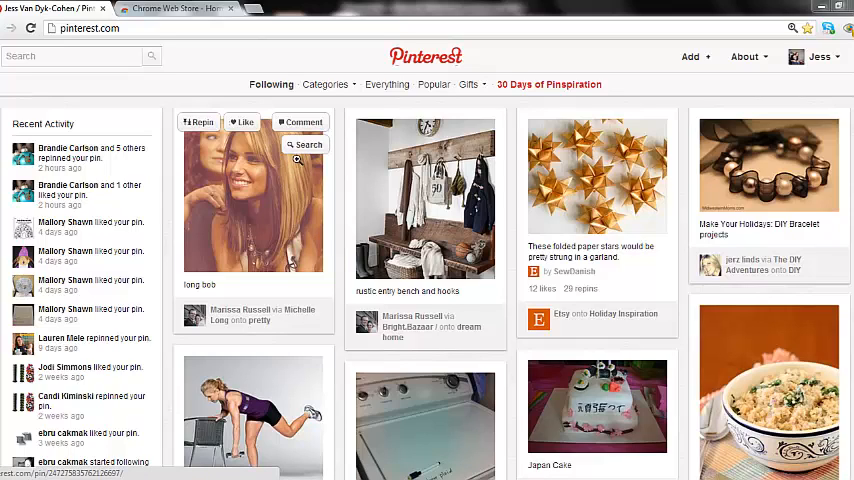
{"action": "mouse_move", "coordinate": [277, 104]}
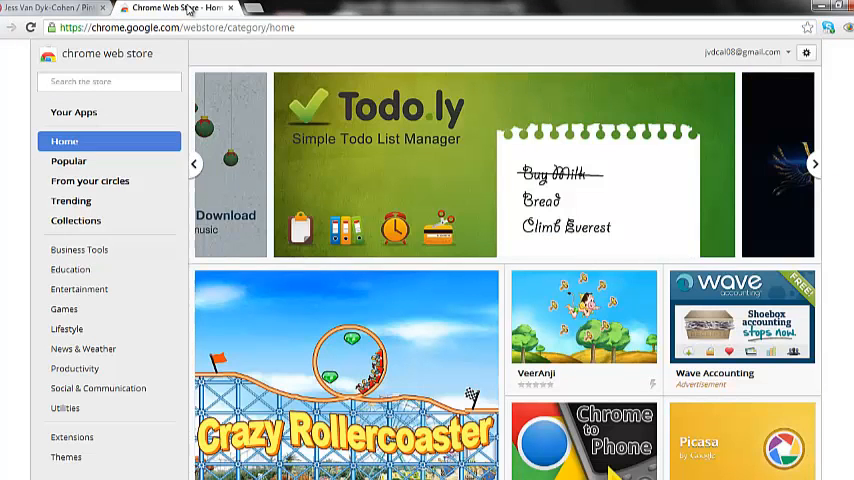
{"action": "mouse_move", "coordinate": [5, 113]}
{"action": "type", "text": "Pin Sear"}
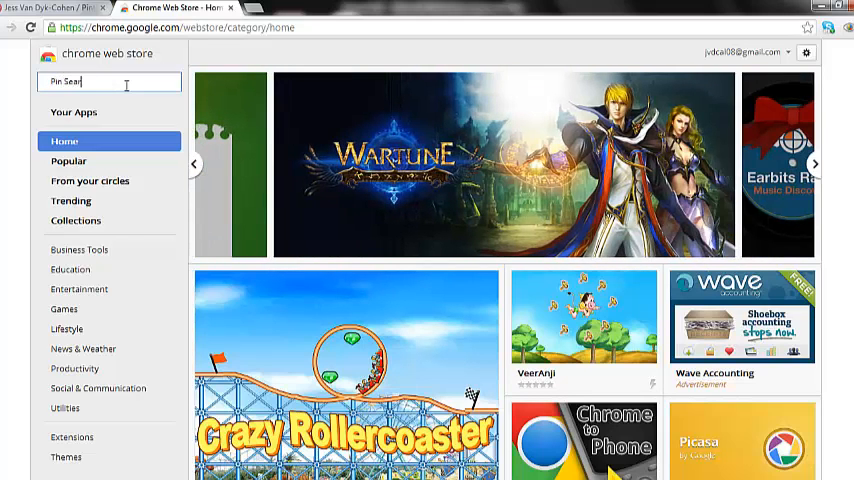
Step: Search the store for 'Pin Search' and filter the results to Extensions
{"action": "type", "text": "ch"}
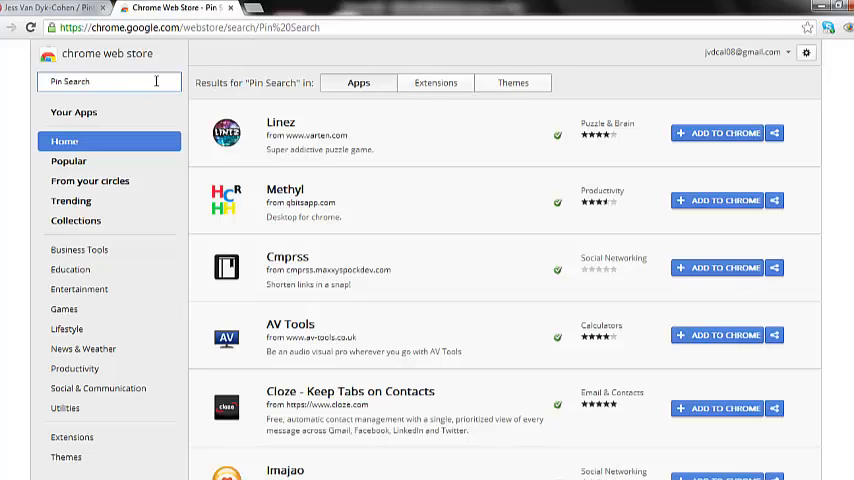
{"action": "left_click", "coordinate": [435, 82]}
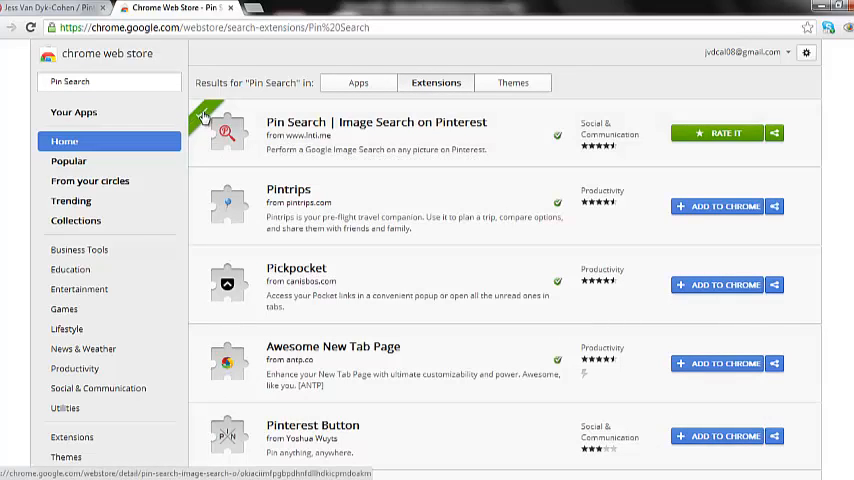
{"action": "mouse_move", "coordinate": [255, 120]}
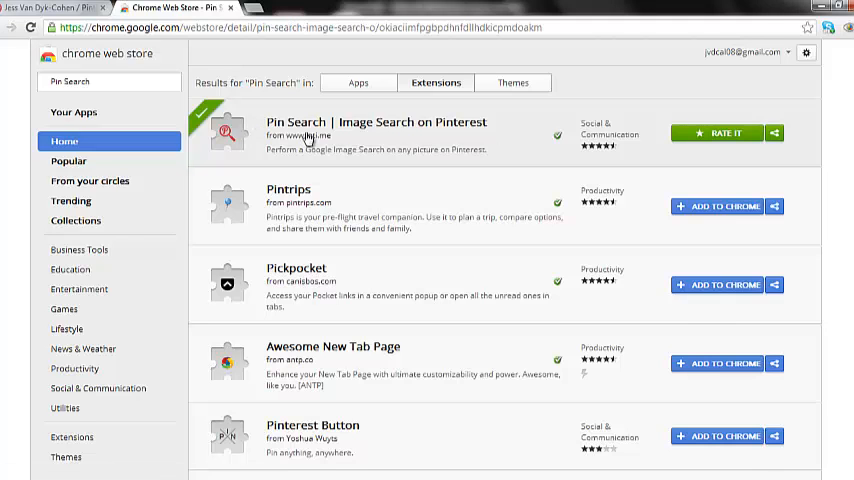
{"action": "left_click", "coordinate": [375, 122]}
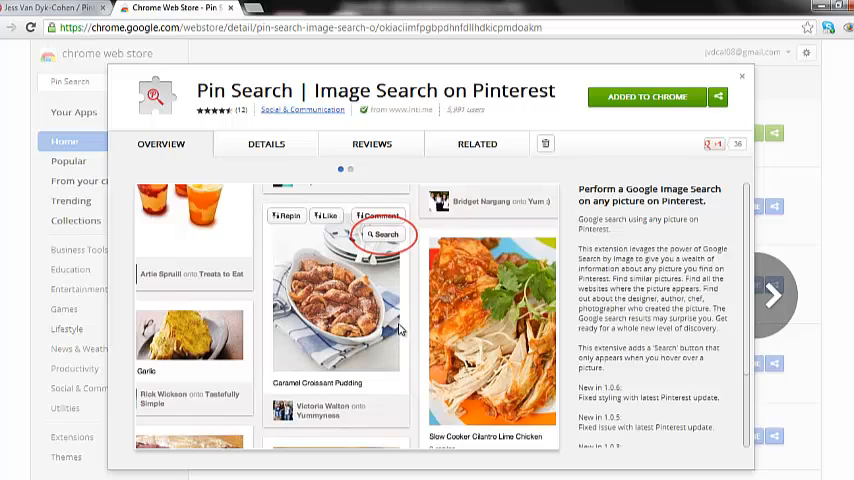
{"action": "mouse_move", "coordinate": [660, 260]}
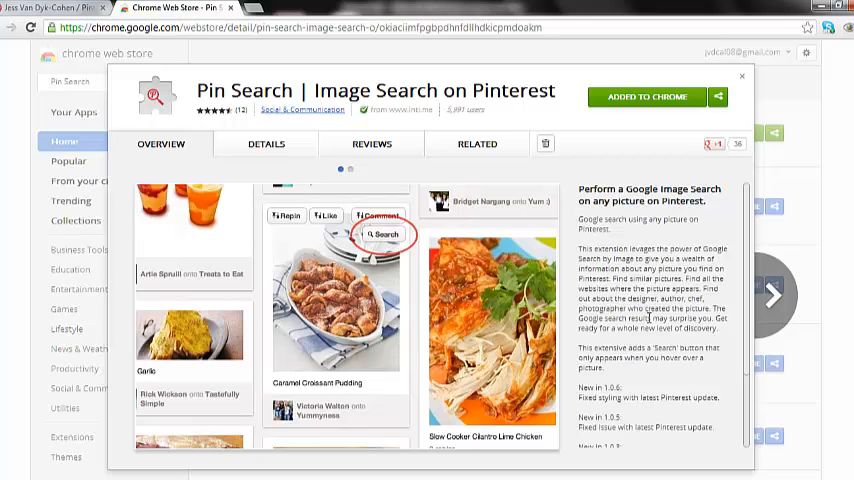
{"action": "left_click", "coordinate": [380, 235]}
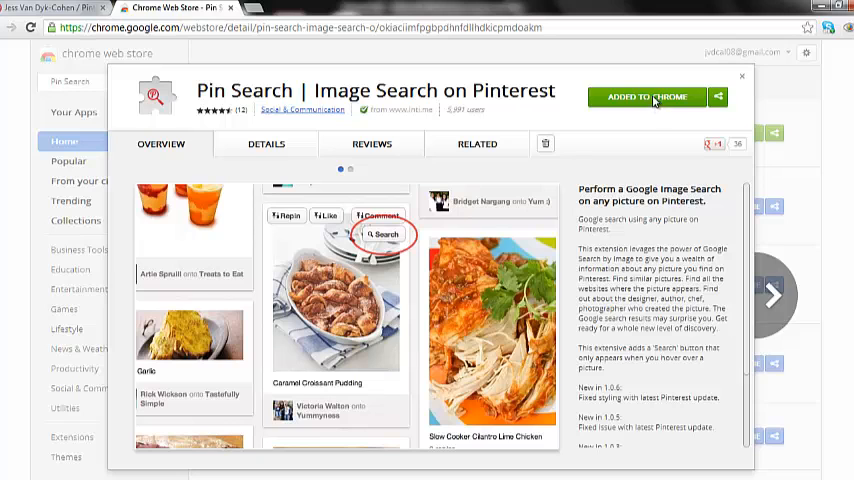
{"action": "mouse_move", "coordinate": [656, 103]}
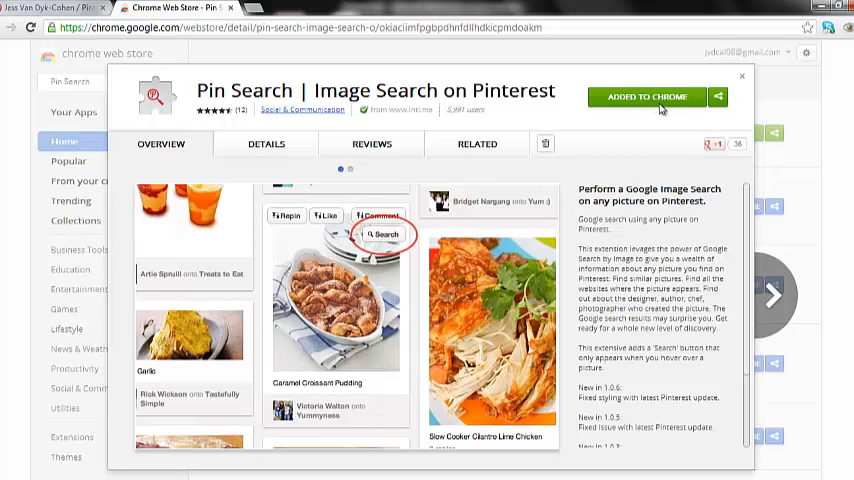
{"action": "left_click", "coordinate": [383, 234]}
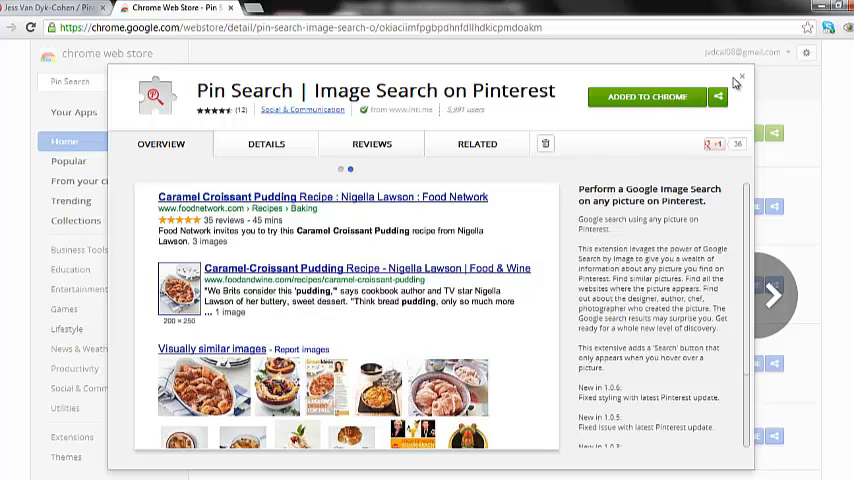
{"action": "left_click", "coordinate": [741, 79]}
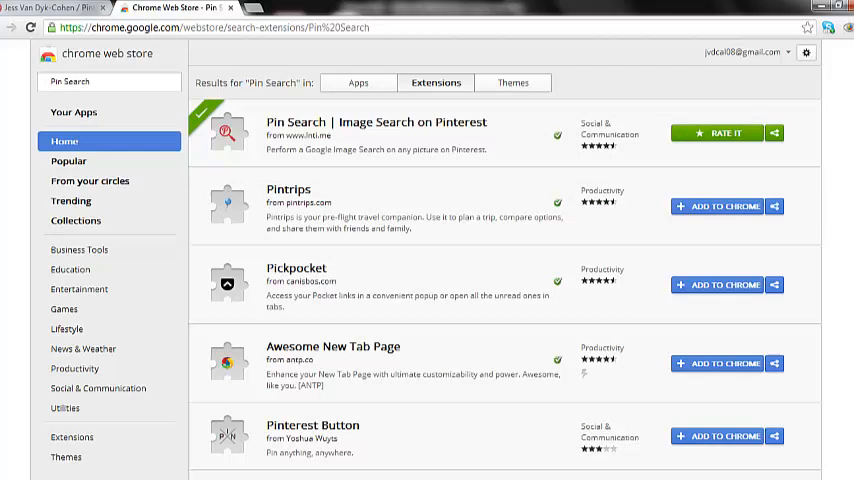
Step: Return to the Pinterest tab, reload the feed, and open the Categories menu
{"action": "left_click", "coordinate": [845, 27]}
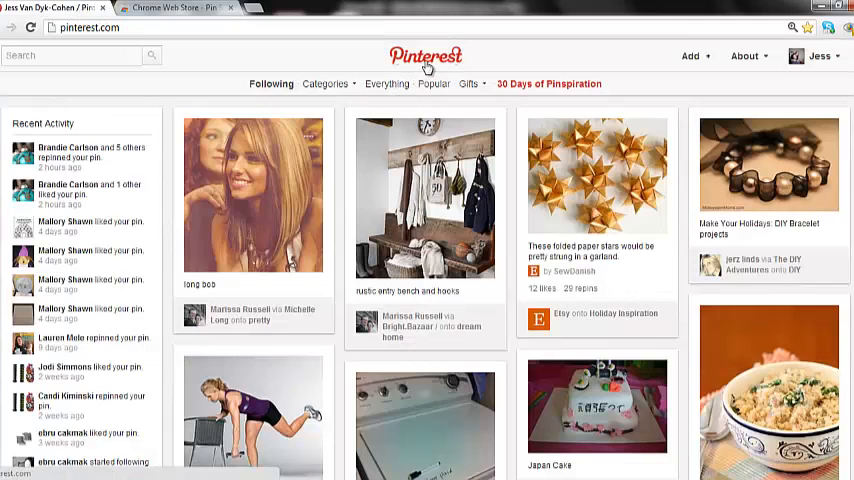
{"action": "left_click", "coordinate": [426, 55]}
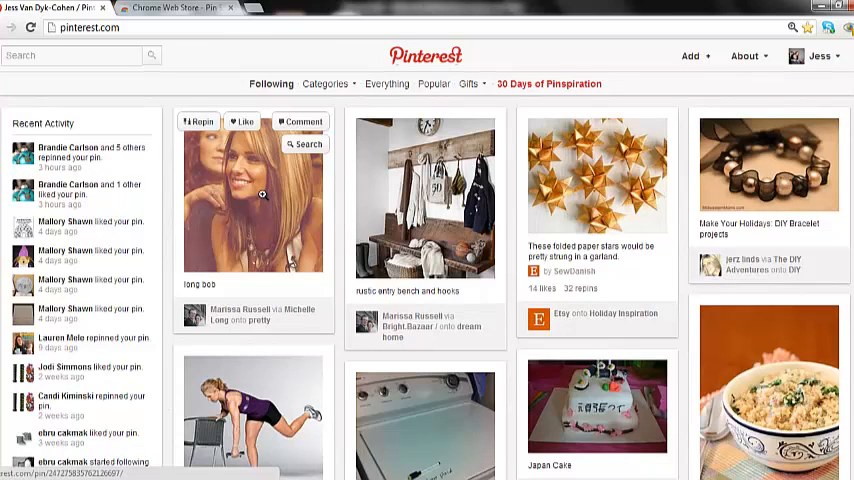
{"action": "mouse_move", "coordinate": [330, 172]}
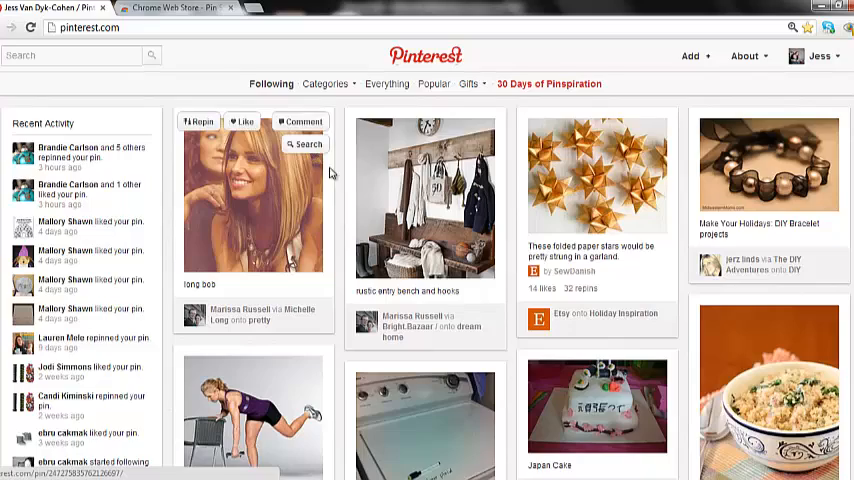
{"action": "scroll", "scroll_direction": "down", "scroll_amount": 3}
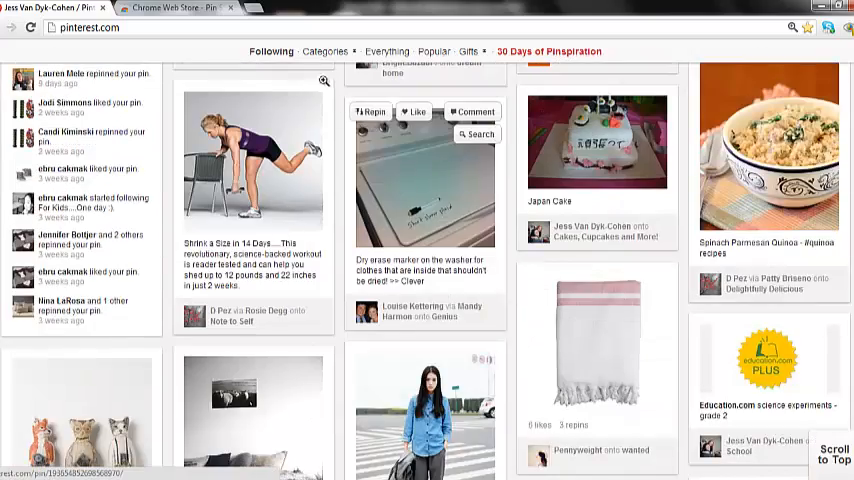
{"action": "left_click", "coordinate": [325, 84]}
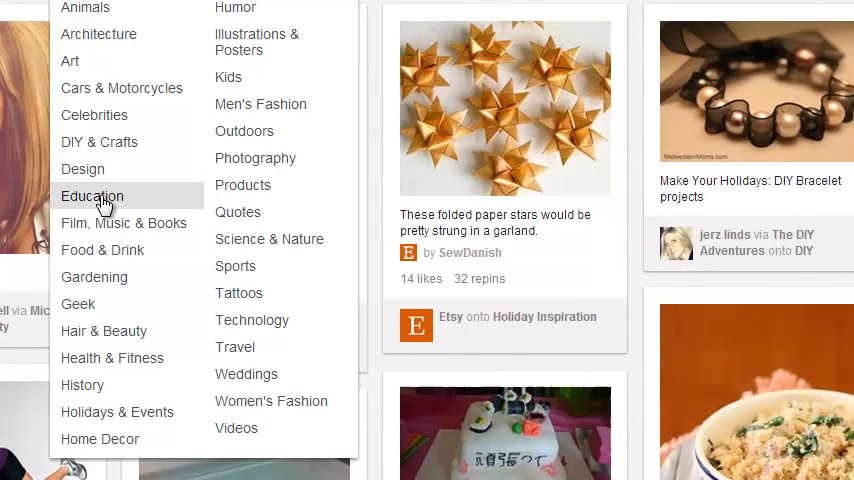
Step: Choose Education from the Pinterest Categories menu
{"action": "left_click", "coordinate": [92, 196]}
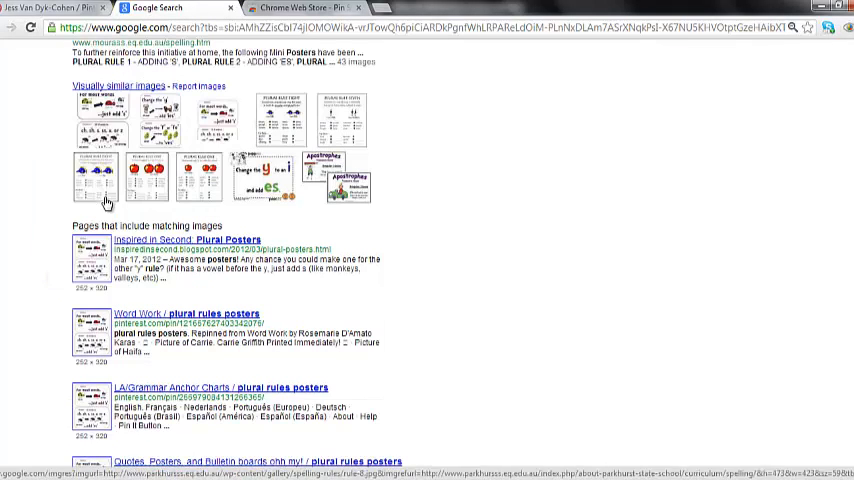
Step: Scroll through the plural-rules poster's visually similar images and matching Pinterest pages
{"action": "scroll", "scroll_direction": "down", "scroll_amount": 3}
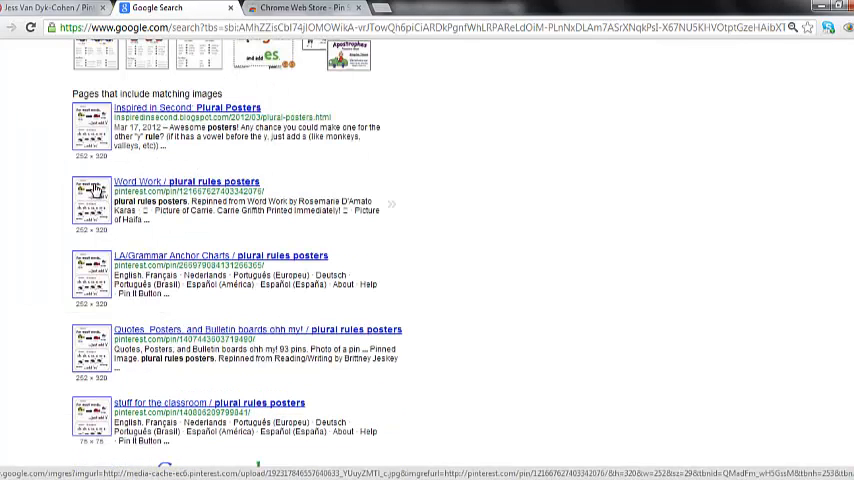
{"action": "scroll", "scroll_direction": "down", "scroll_amount": 3}
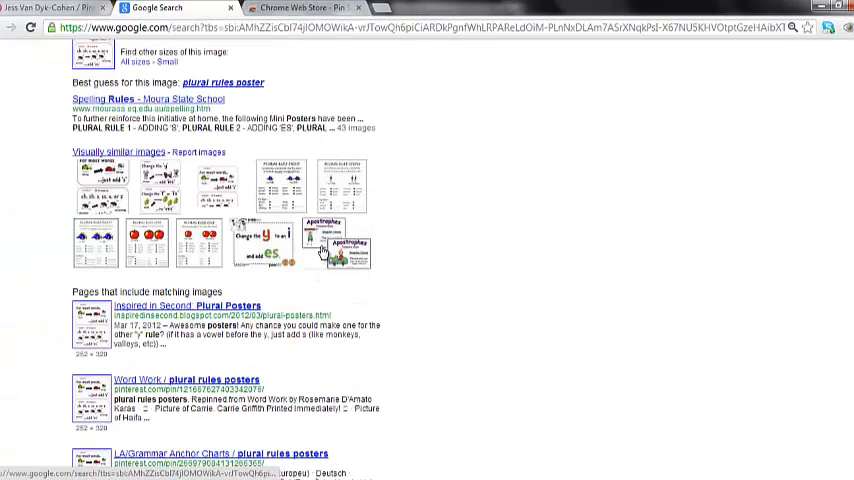
{"action": "scroll", "scroll_direction": "down", "scroll_amount": 3}
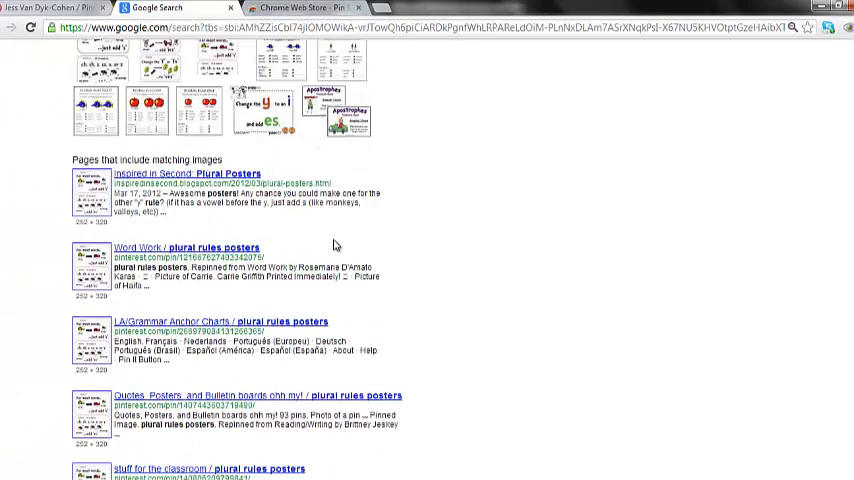
{"action": "scroll", "scroll_direction": "down", "scroll_amount": 3}
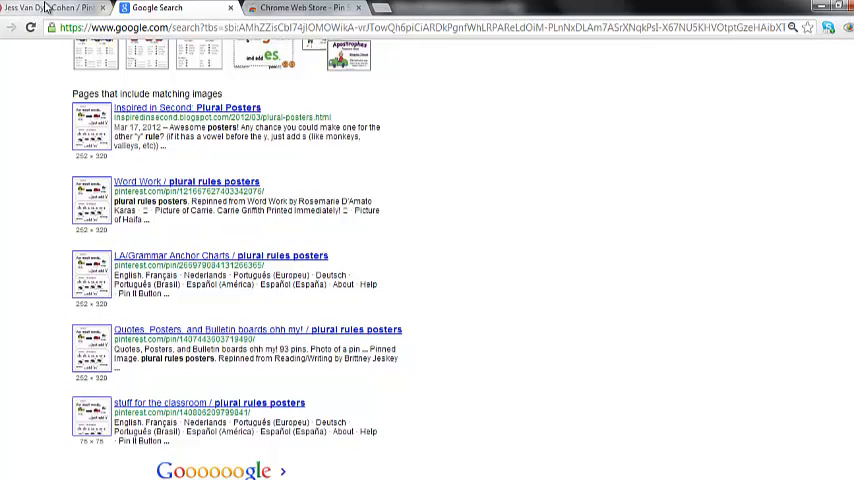